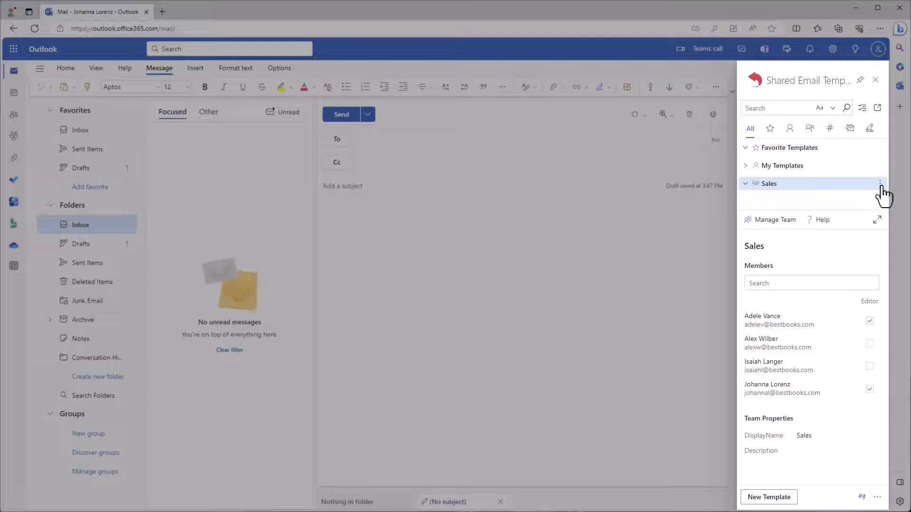
# - Create a new template in the Sales folder titled 'BestBooks autumn shopping'
pyautogui.click(879, 183)
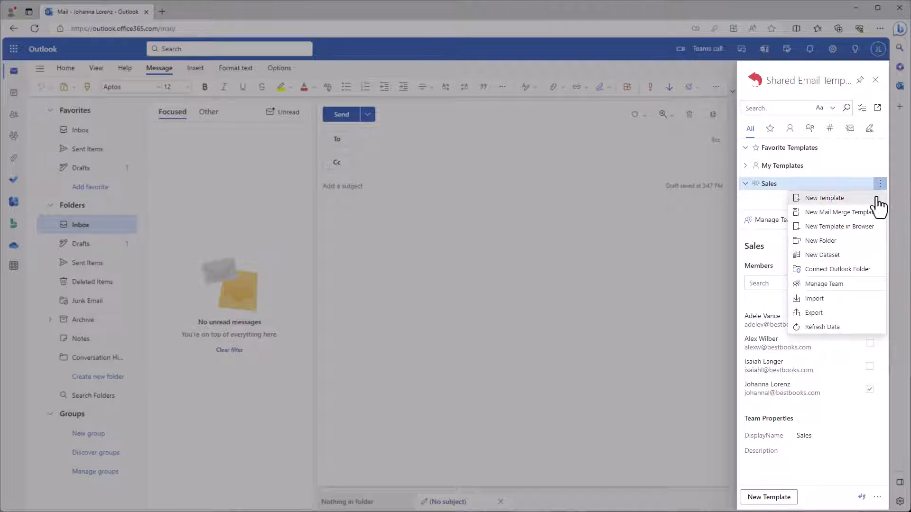
pyautogui.click(824, 198)
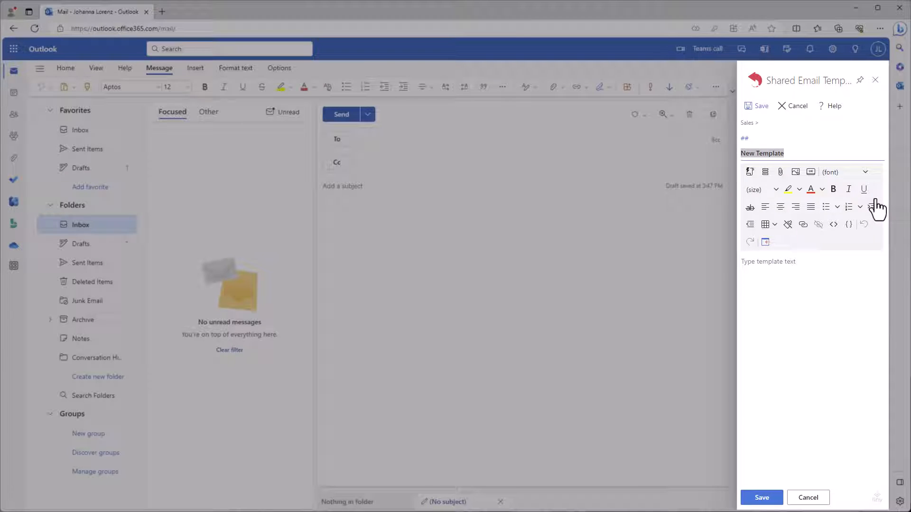
pyautogui.write('BestBooks autumn shopping')
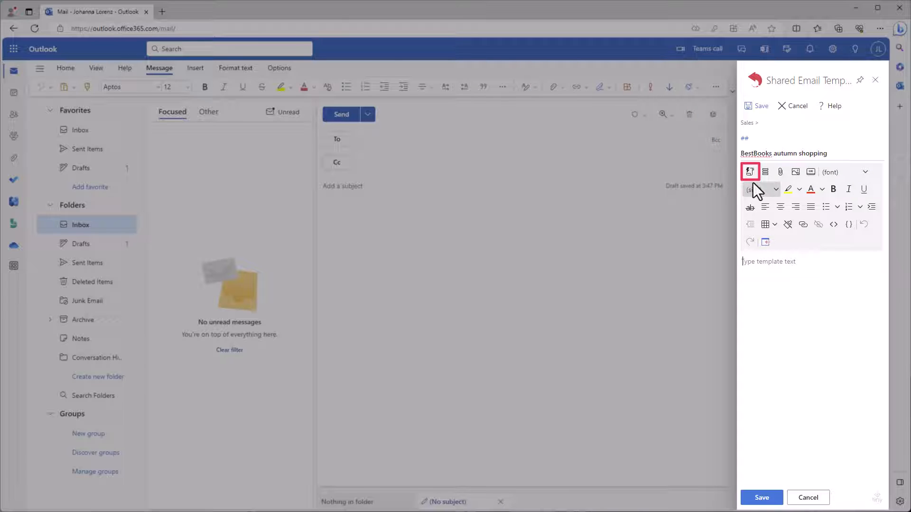
pyautogui.click(749, 172)
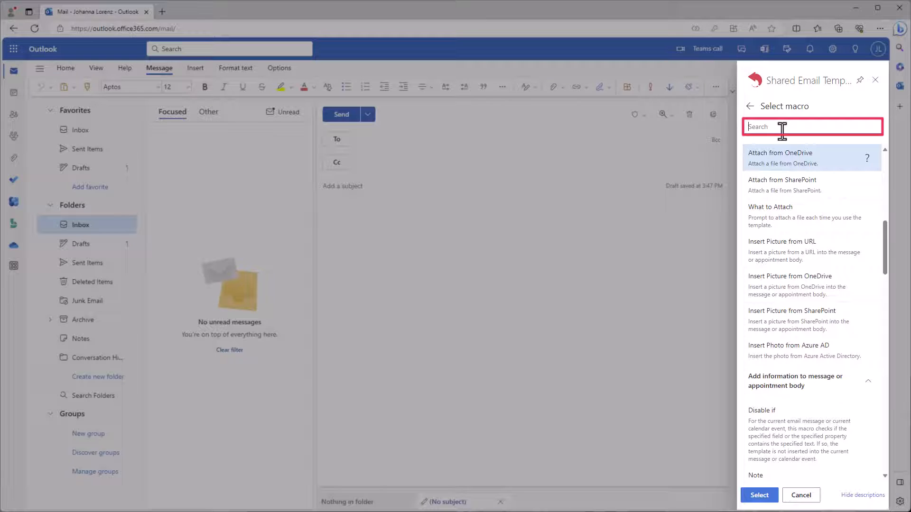
pyautogui.write('fill')
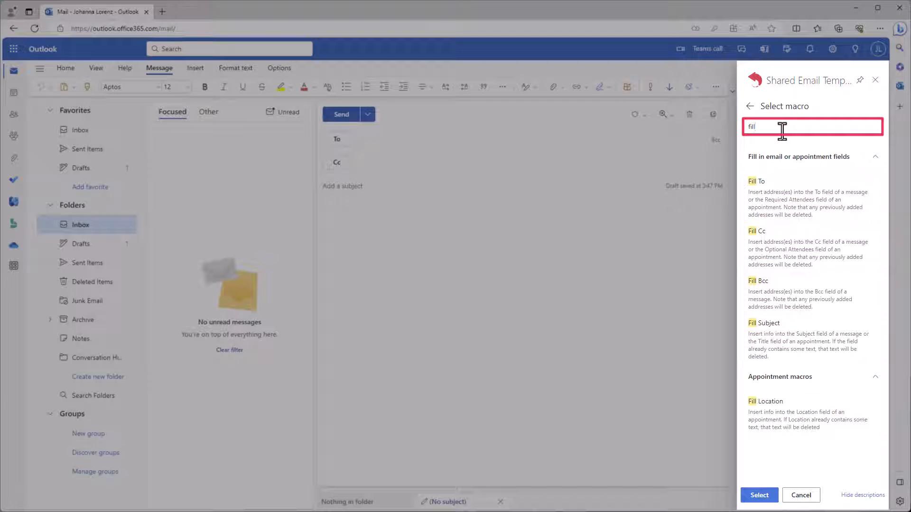
pyautogui.moveTo(808, 280)
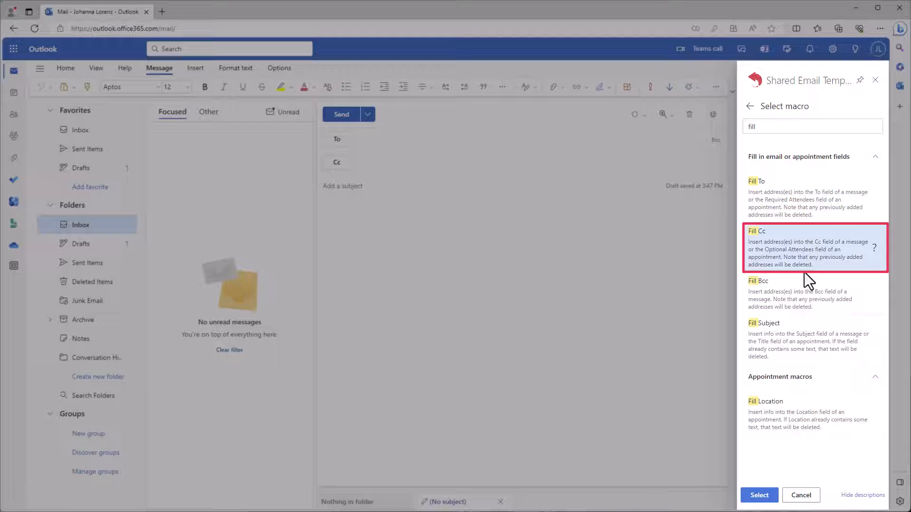
pyautogui.click(759, 494)
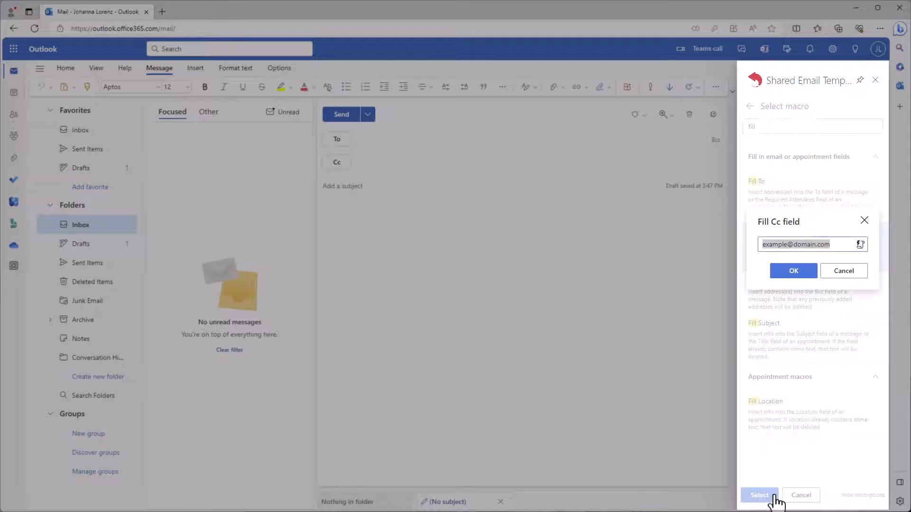
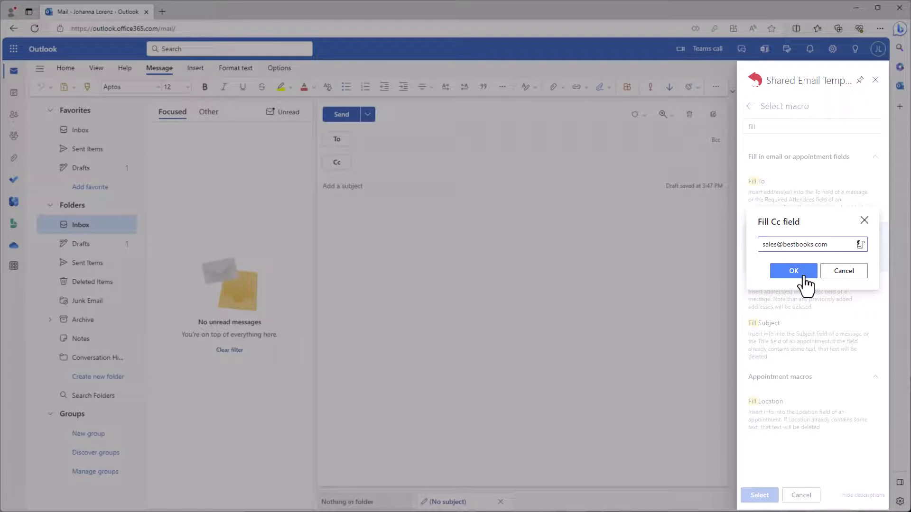
pyautogui.click(793, 271)
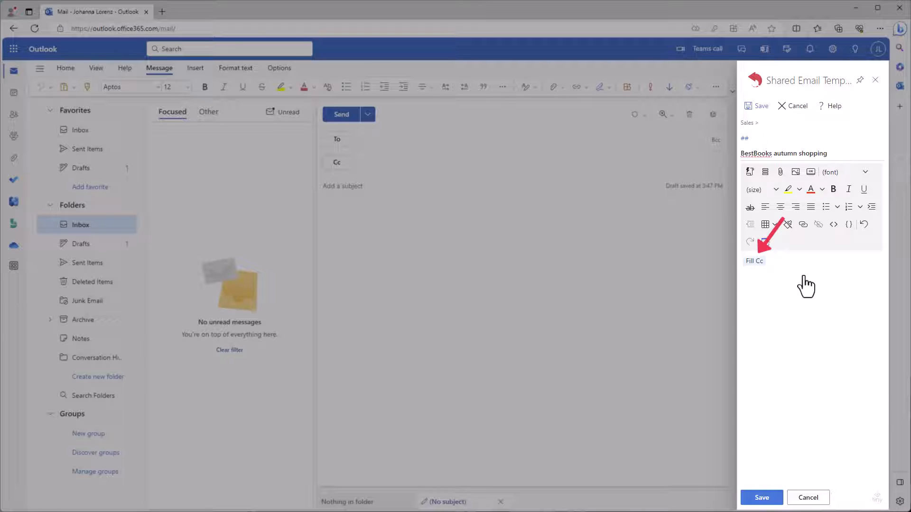
# - Write the greeting 'Dear', the Insert Recipient First Name macro, and a comma
pyautogui.write('De')
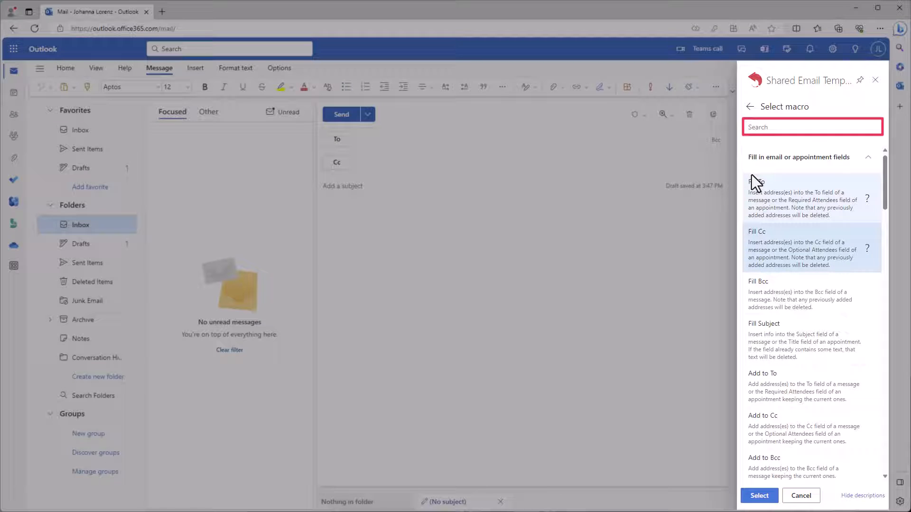
pyautogui.write('insert re')
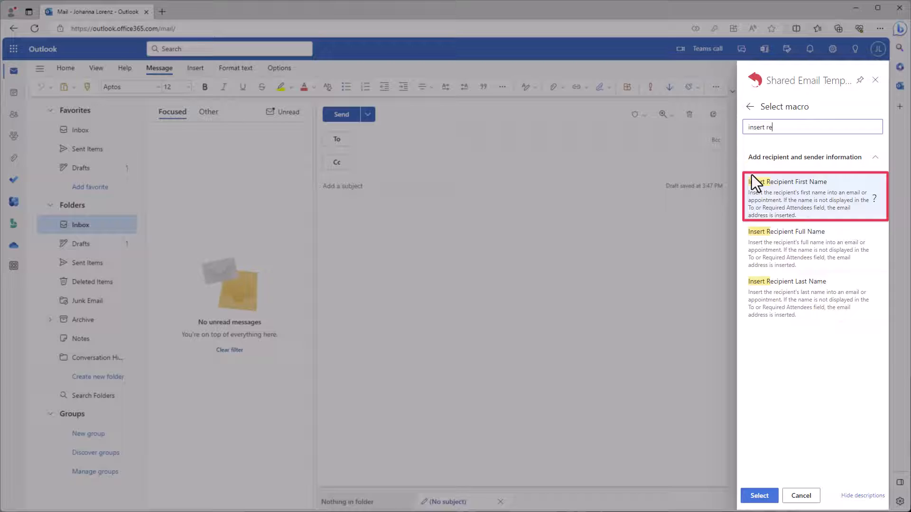
pyautogui.click(760, 496)
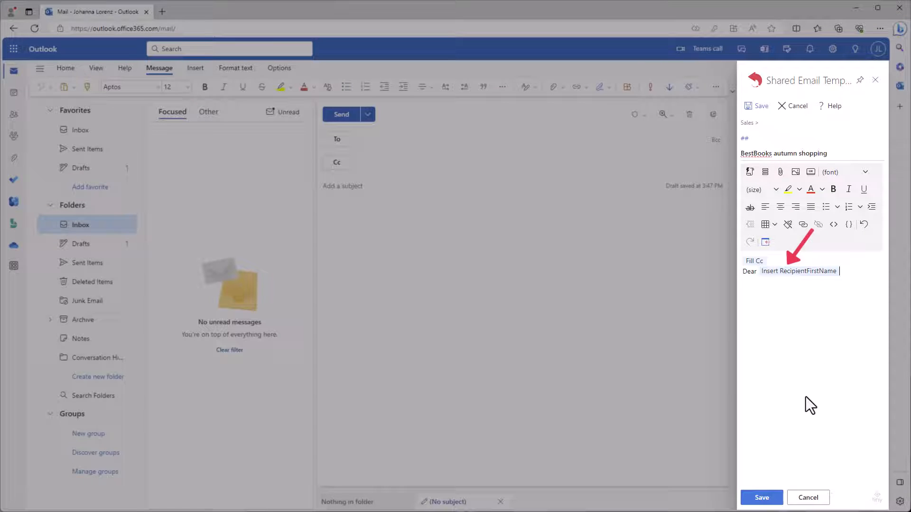
pyautogui.write(',')
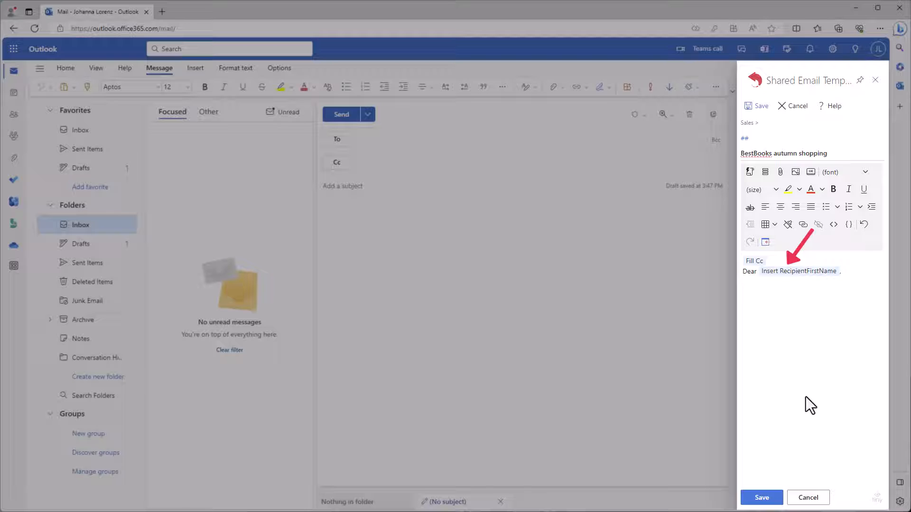
# - Write the paragraph suggesting buying a couple of books for rainy autumn days
pyautogui.write('We all hope that there will be lots of sunshine this autumn - j')
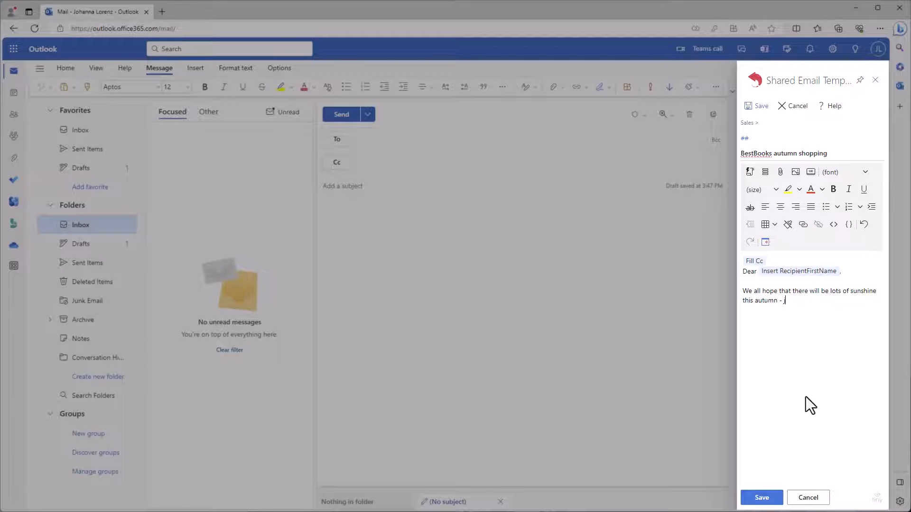
pyautogui.write("ust perfect for being outdoors. But what about rainy days? Do you have a plan B? Don't you think that")
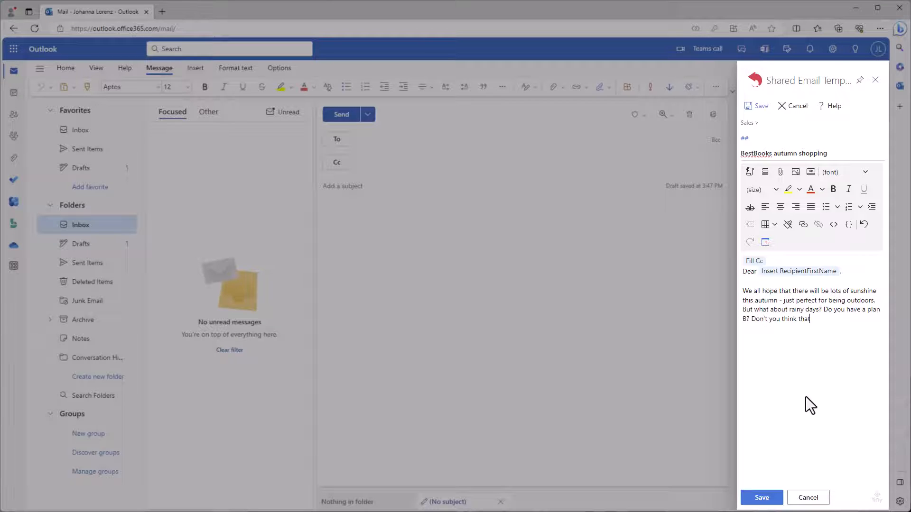
pyautogui.write('buying a couple of books (just in case) could be a good idea?')
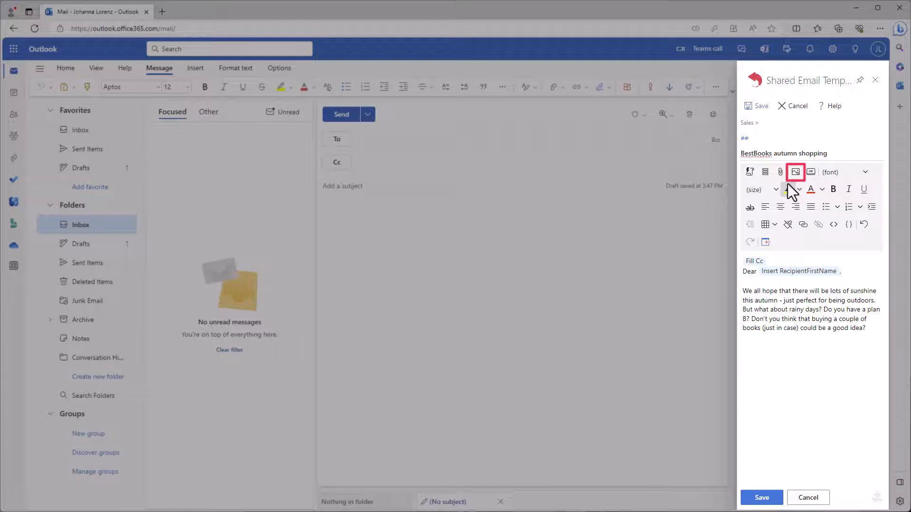
# - Insert Flyer.png from the shared OneDrive Images folder at 150 × 150 pixels
pyautogui.click(795, 172)
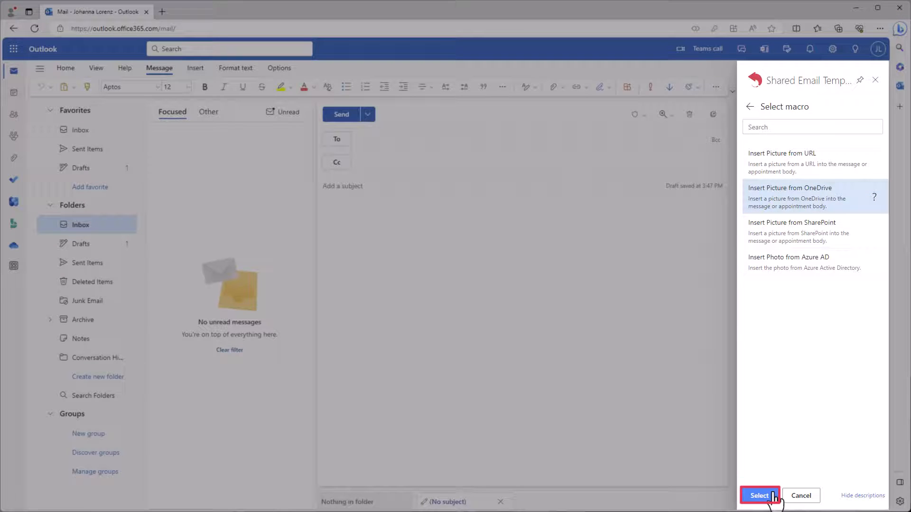
pyautogui.click(759, 495)
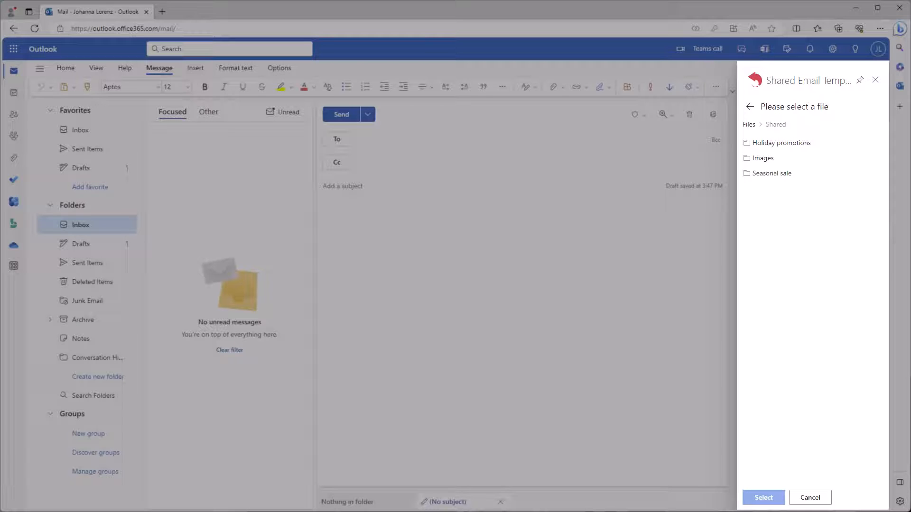
pyautogui.moveTo(775, 163)
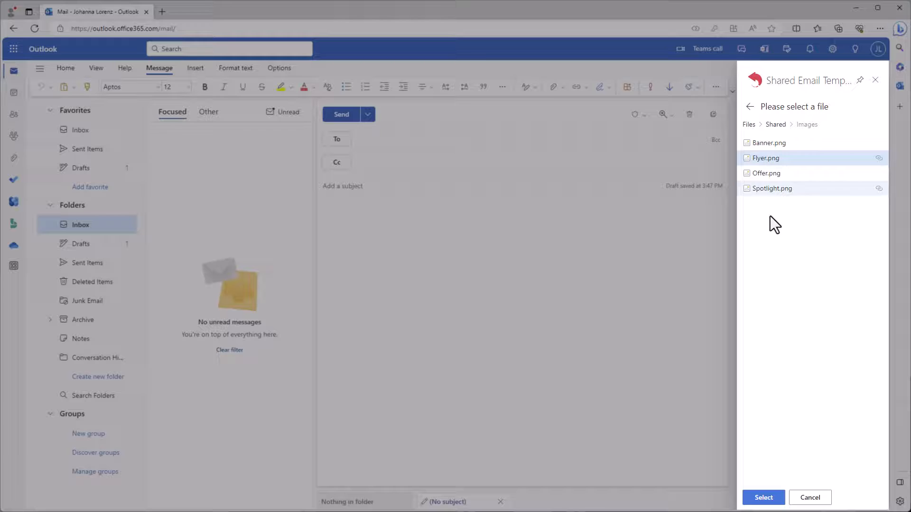
pyautogui.click(763, 497)
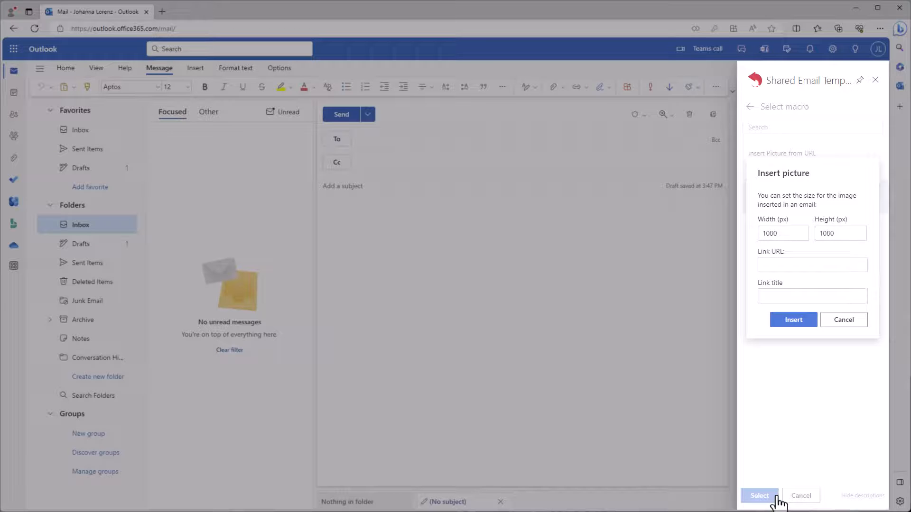
pyautogui.write('150')
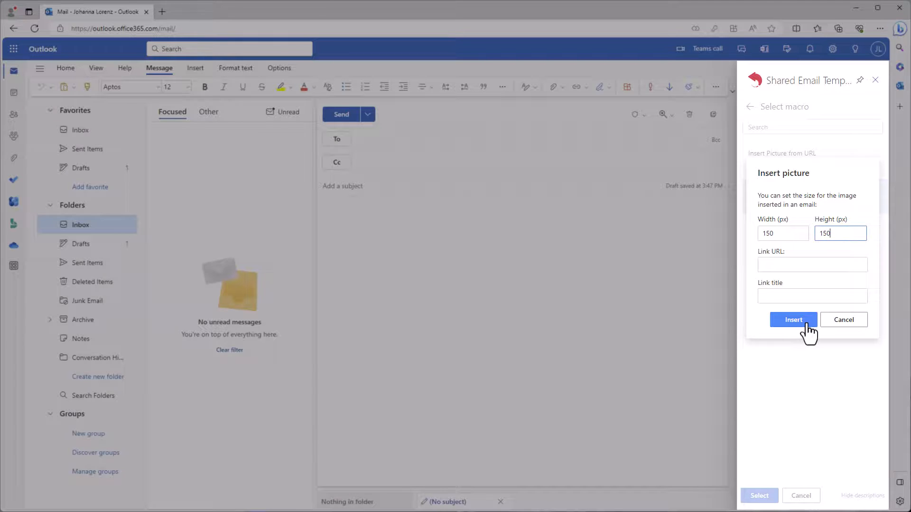
pyautogui.click(793, 320)
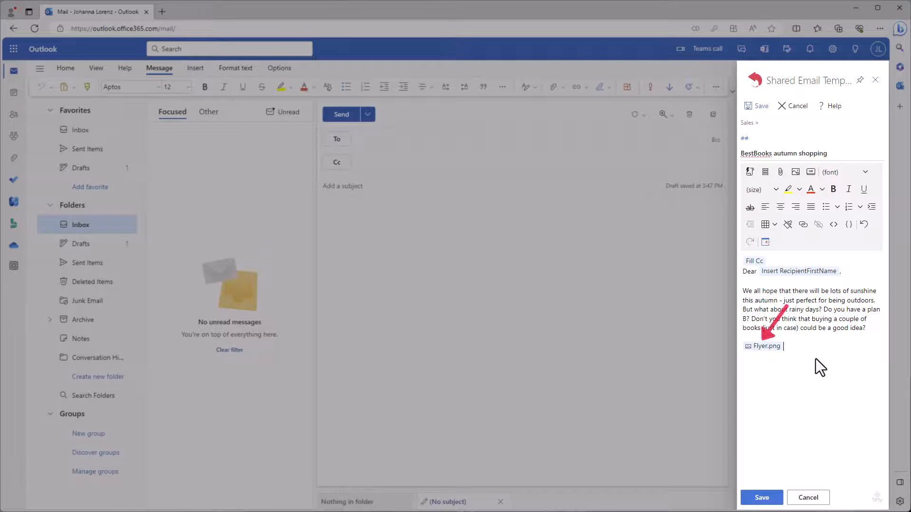
pyautogui.moveTo(868, 353)
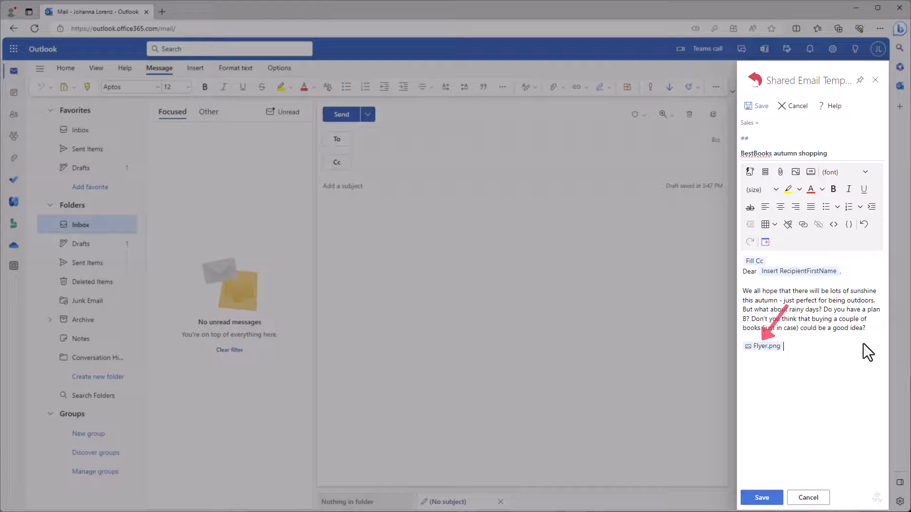
# - Write the offer of 50% off autumn shopping, shareable with a friend
pyautogui.write('Enjoy 50%')
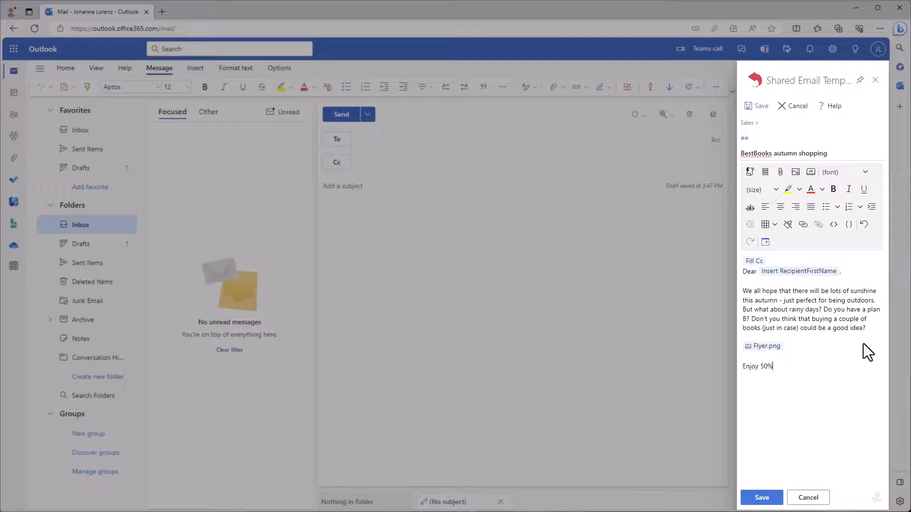
pyautogui.write('off on your autumn shopping with BestBooks, and')
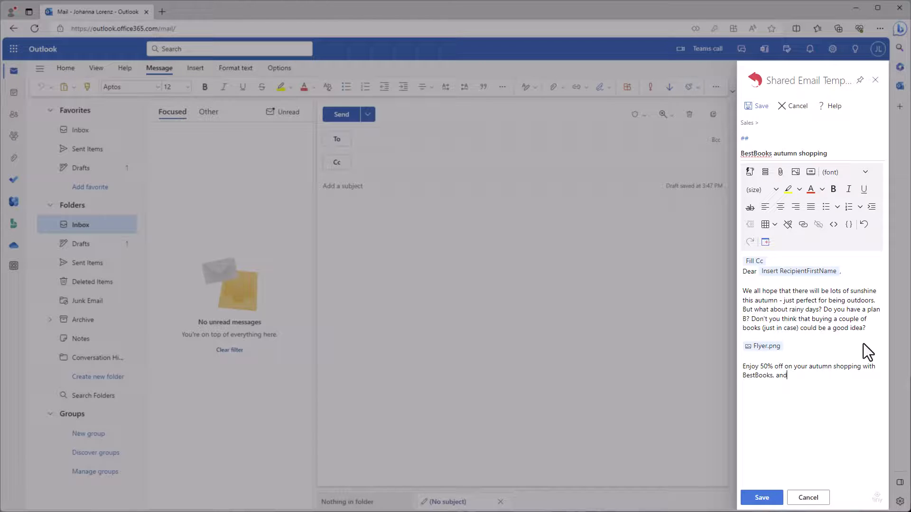
pyautogui.write('feel free to share this offer with a friend.')
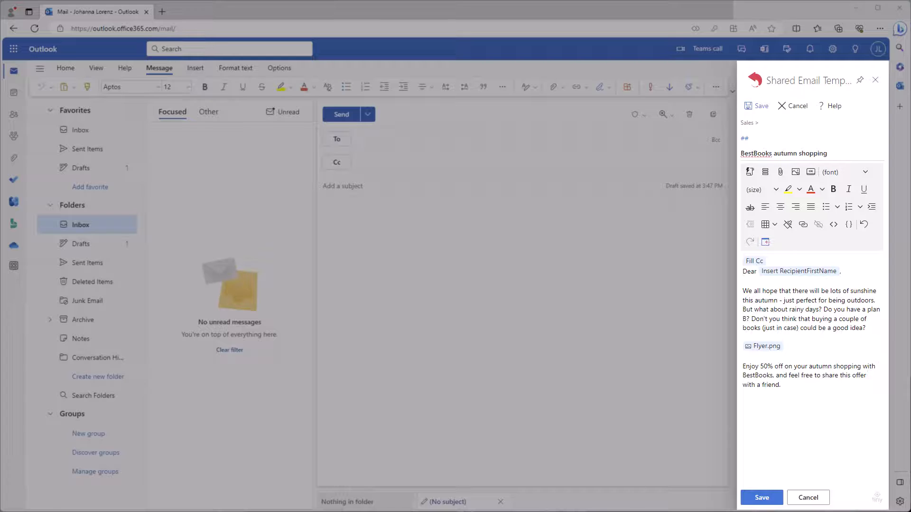
# - Mention the secret codes and attach Secret codes.pdf from OneDrive's Seasonal sale folder
pyautogui.write('Your secret codes are in the')
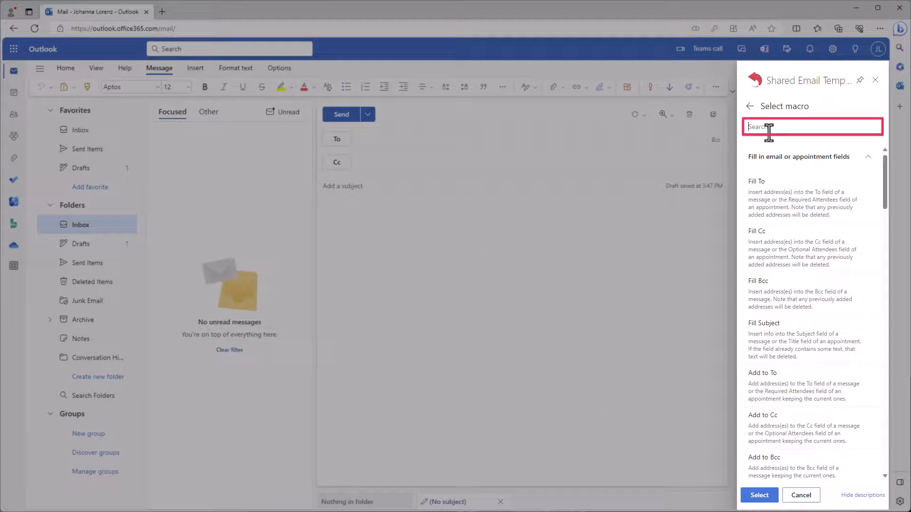
pyautogui.write('atta')
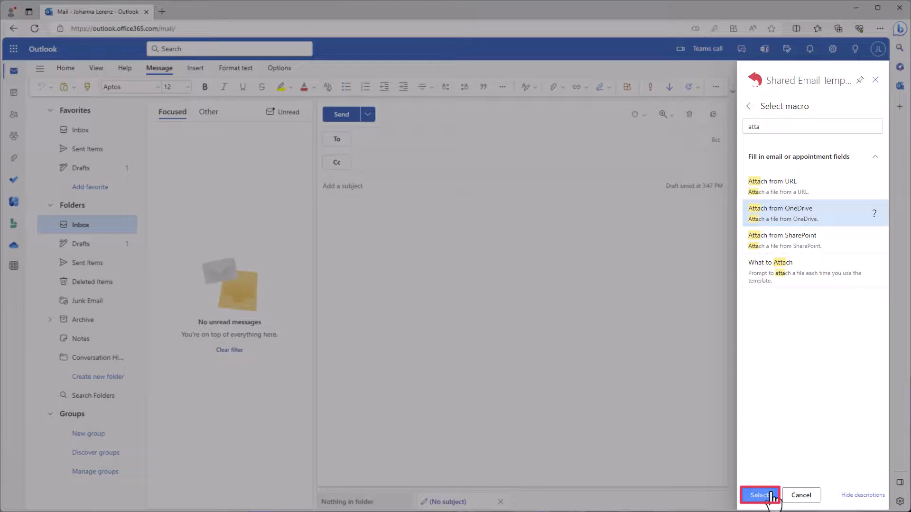
pyautogui.click(759, 495)
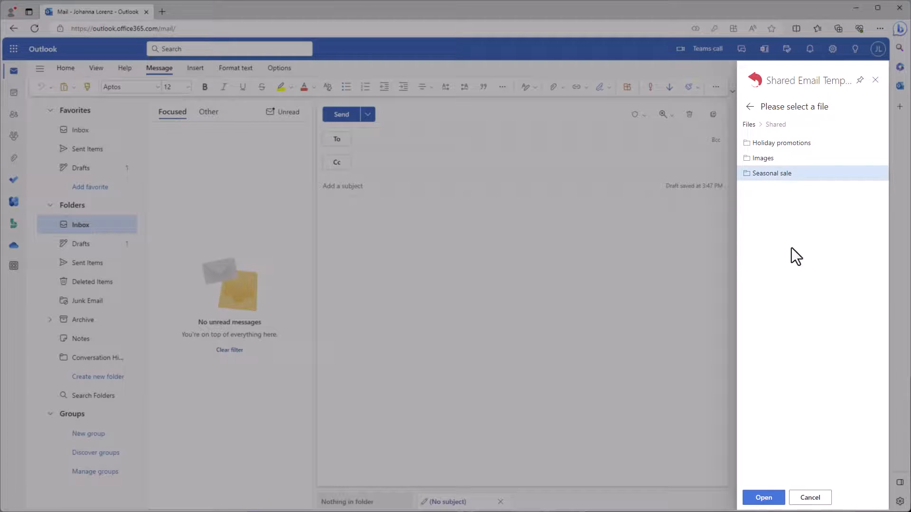
pyautogui.click(764, 497)
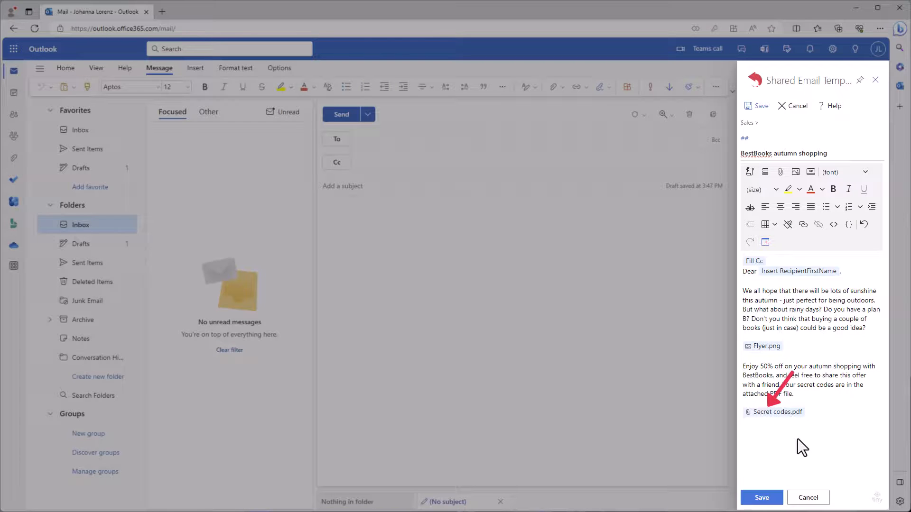
pyautogui.write('This special offer')
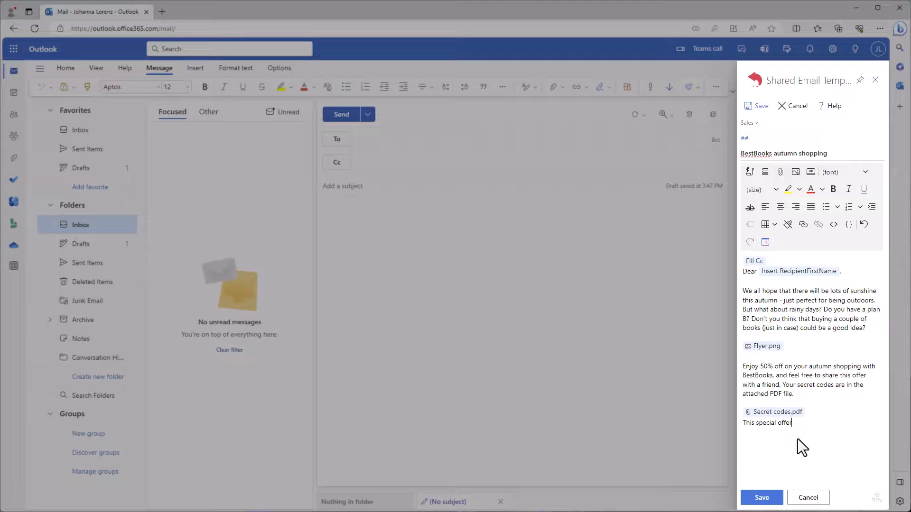
# - Complete 'is valid till' with an en-US Insert Date macro 30 days ahead
pyautogui.write('is valid til')
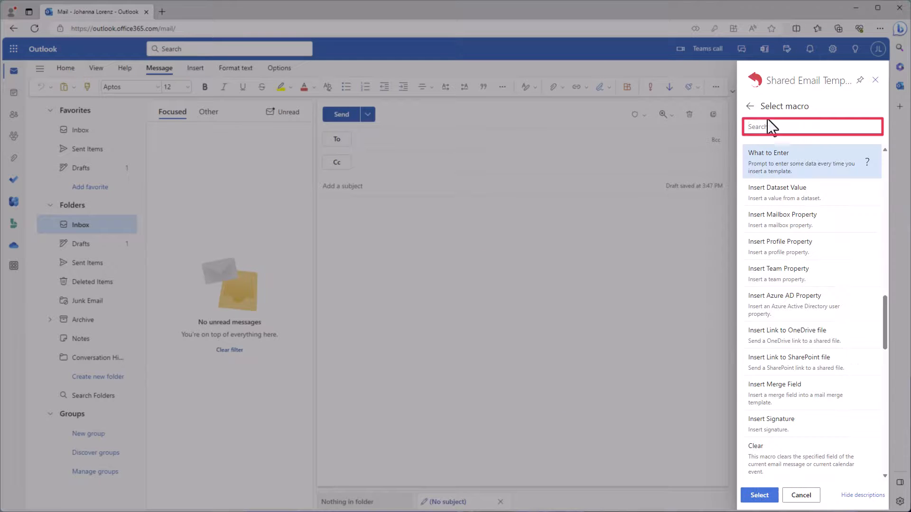
pyautogui.write('insert da')
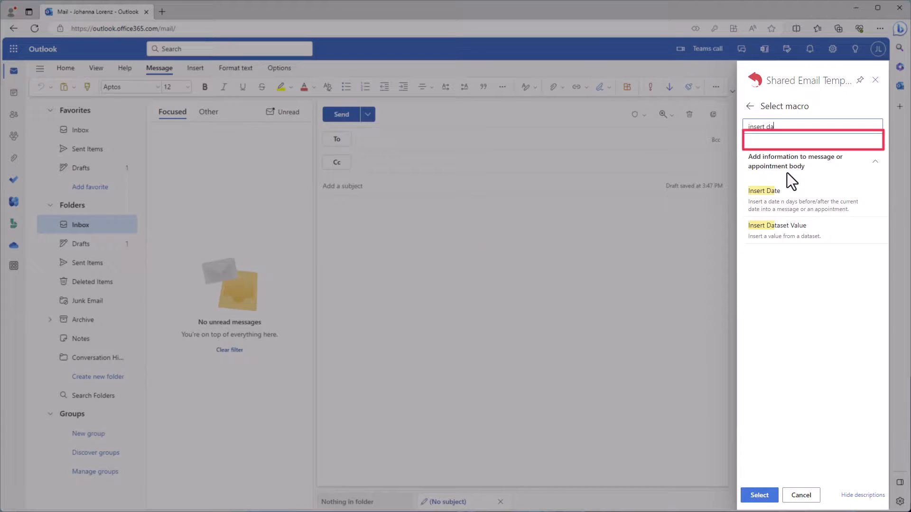
pyautogui.moveTo(803, 198)
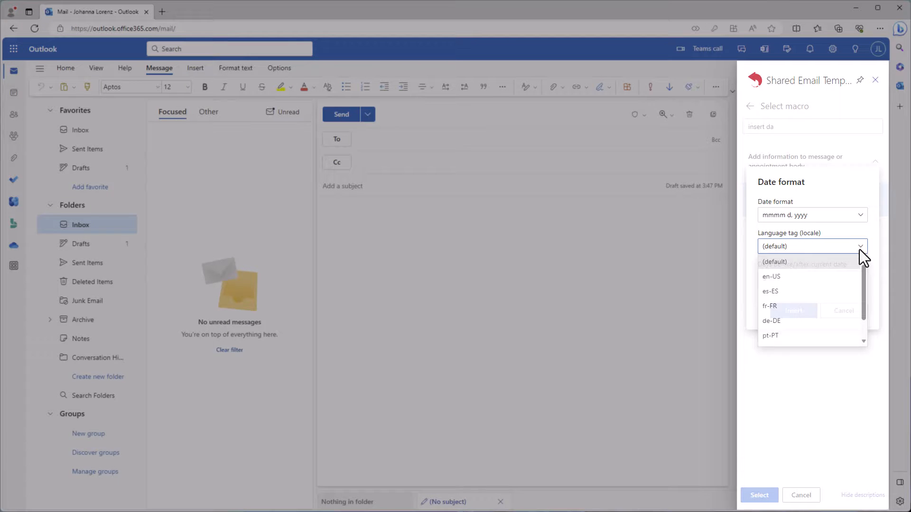
pyautogui.click(771, 277)
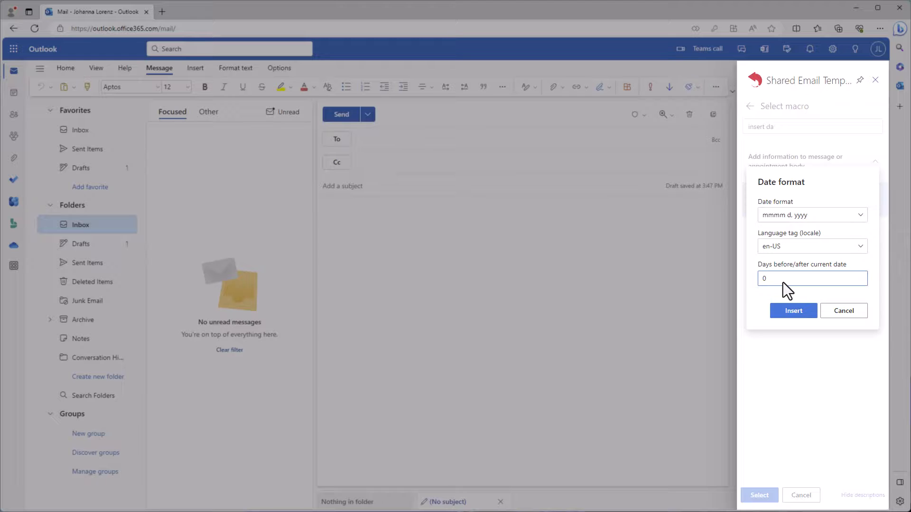
pyautogui.write('30')
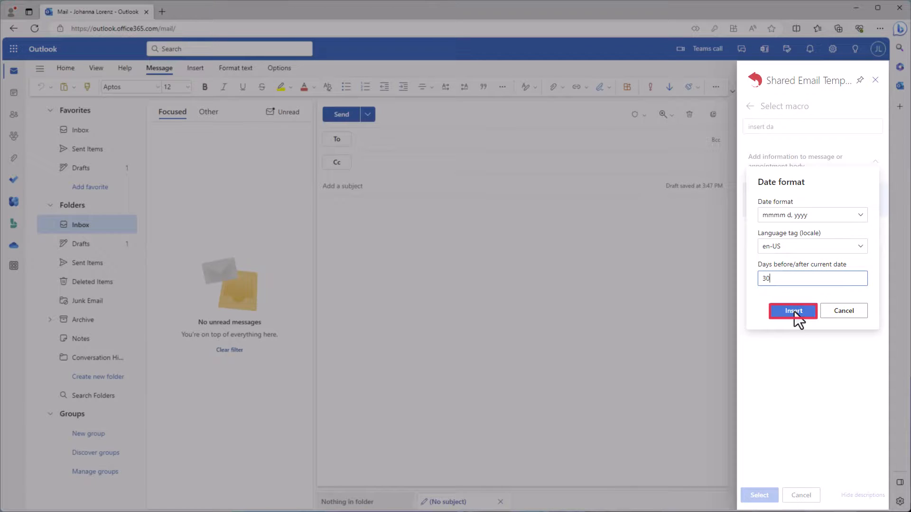
pyautogui.click(793, 310)
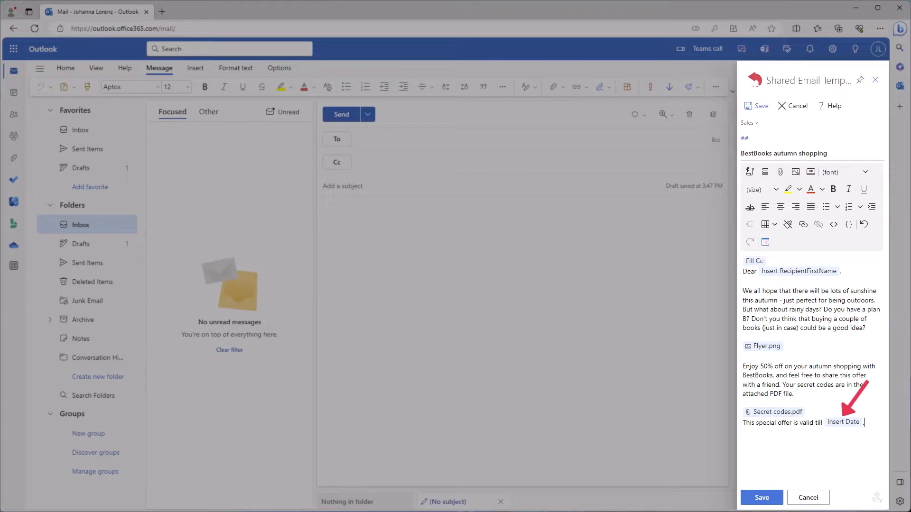
# - Sign off with 'Warm regards', save the template, and address a test email to Adele Van…
pyautogui.write('Warm regards')
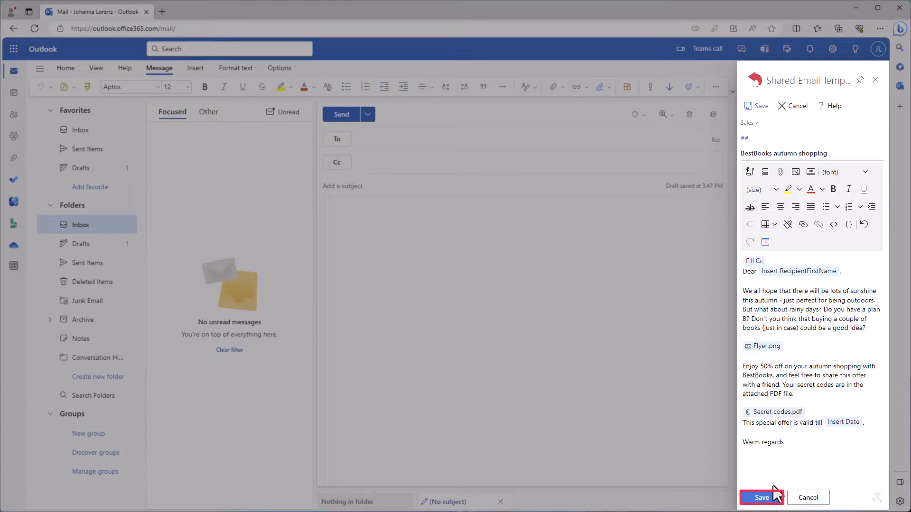
pyautogui.click(762, 497)
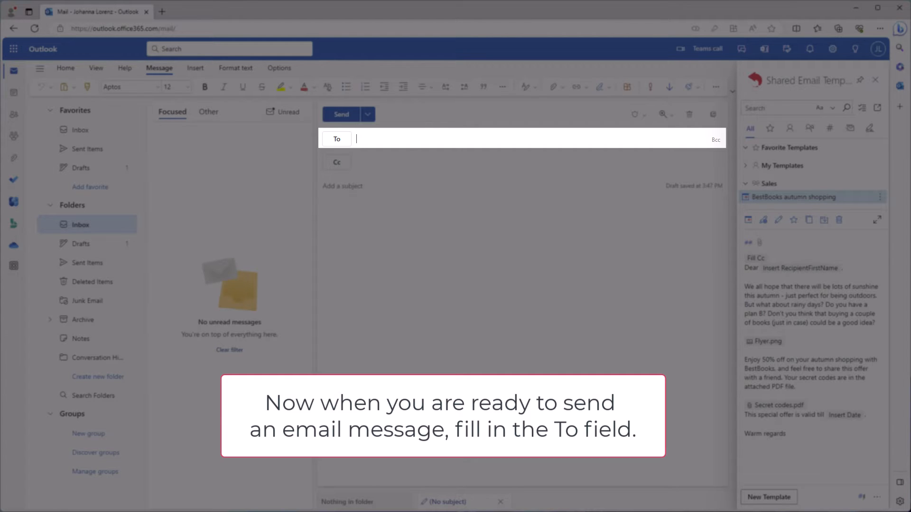
pyautogui.write('Adele Van')
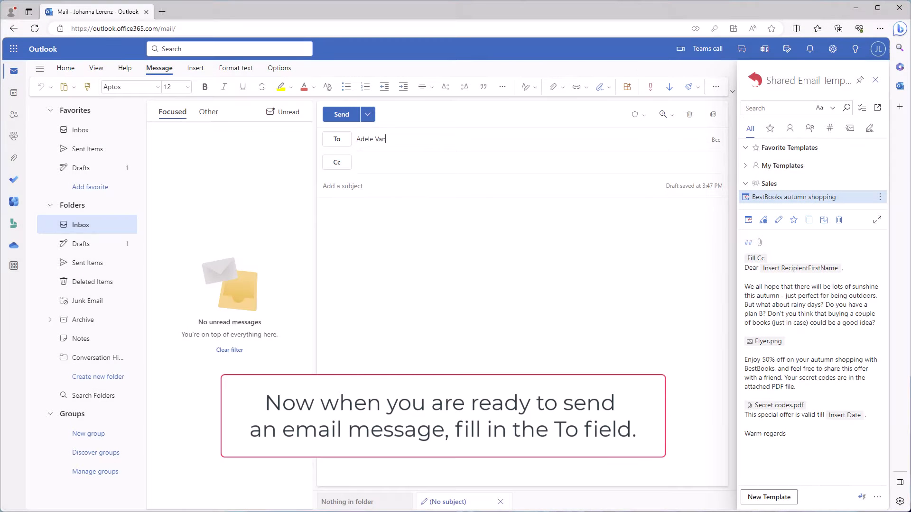